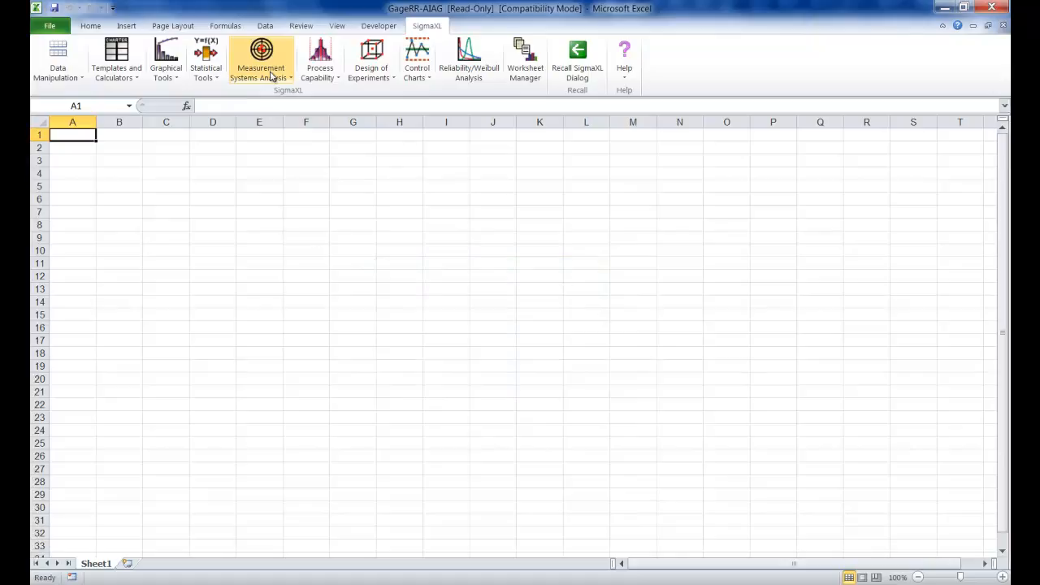
Step: Start Create Gage R&R (Crossed) Worksheet from SigmaXL's Measurement Systems Analysis menu
left_click(260, 62)
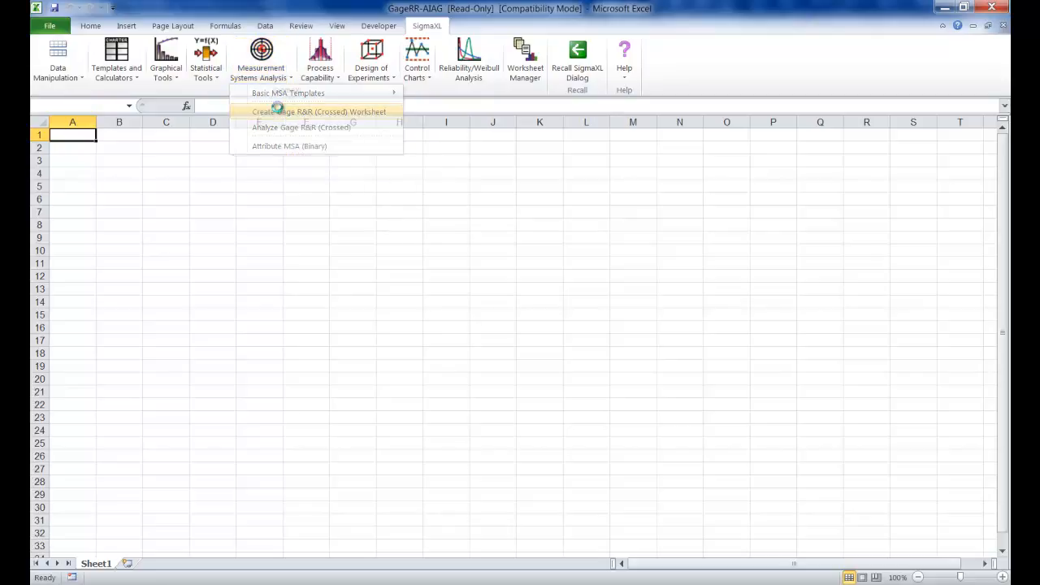
left_click(318, 110)
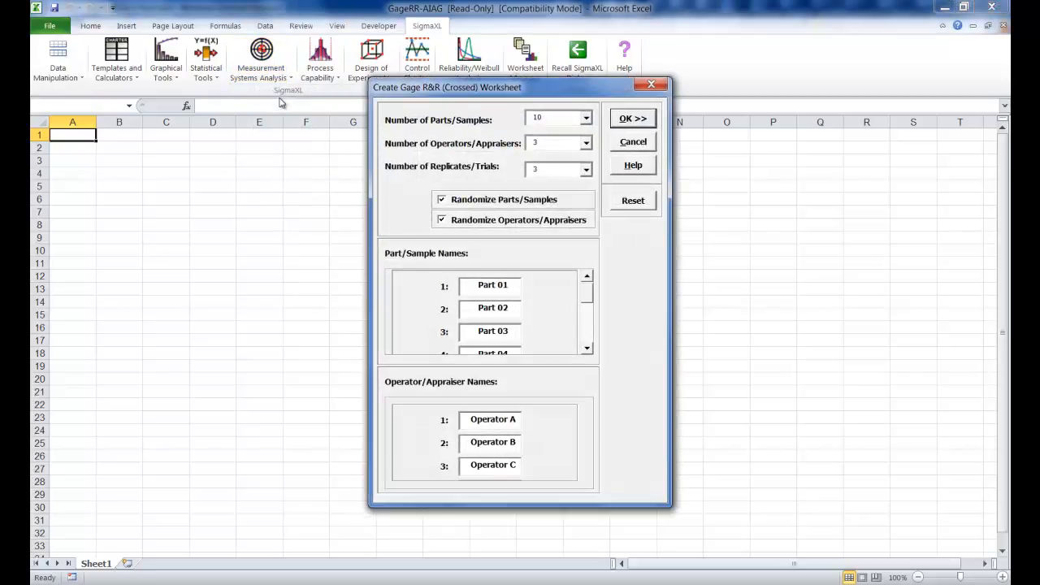
Step: Generate the randomized crossed worksheet with 10 parts, 3 operators and 3 replicates
left_click(514, 419)
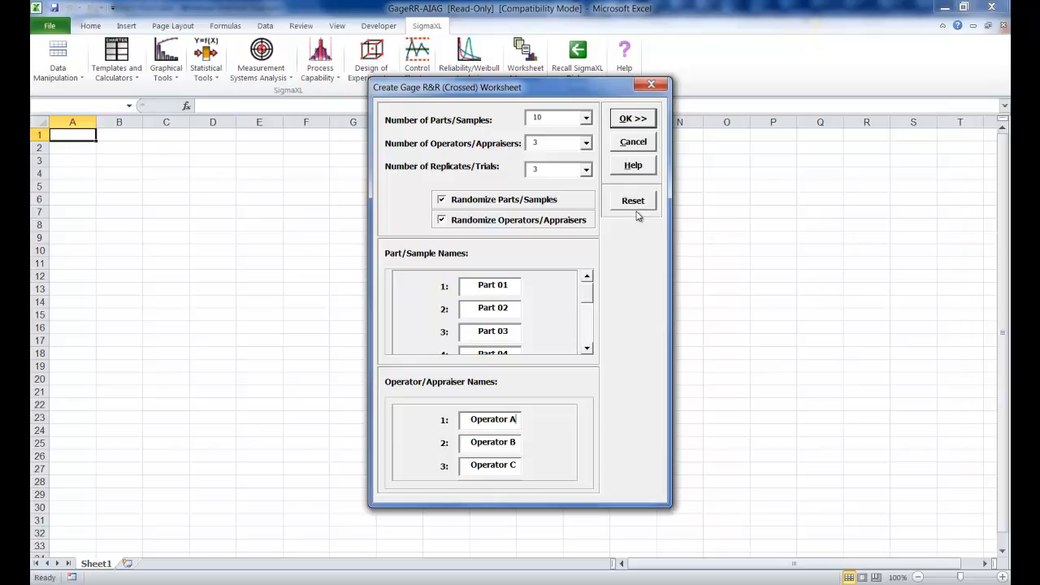
mouse_move(572, 211)
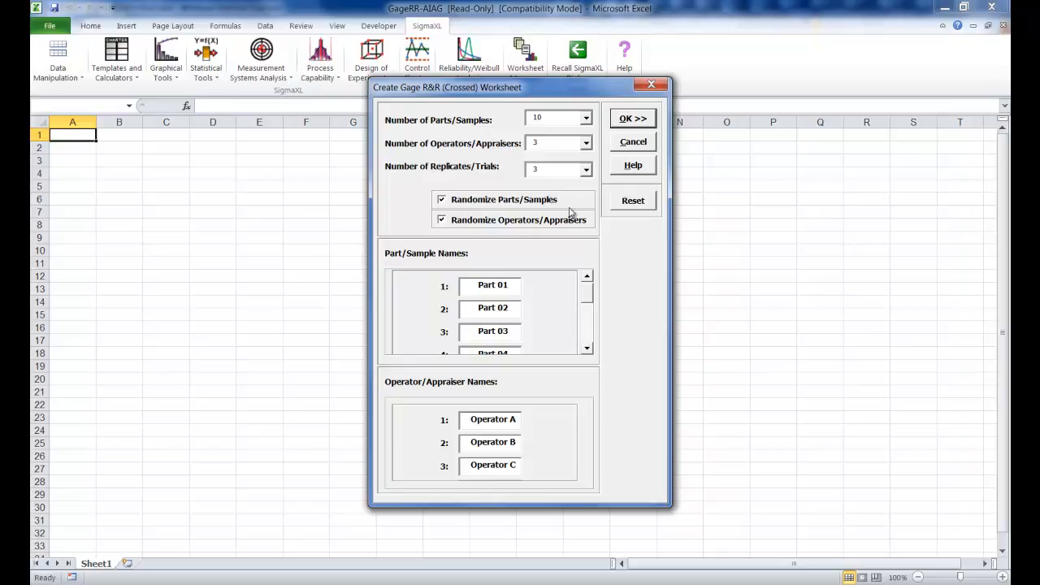
mouse_move(475, 304)
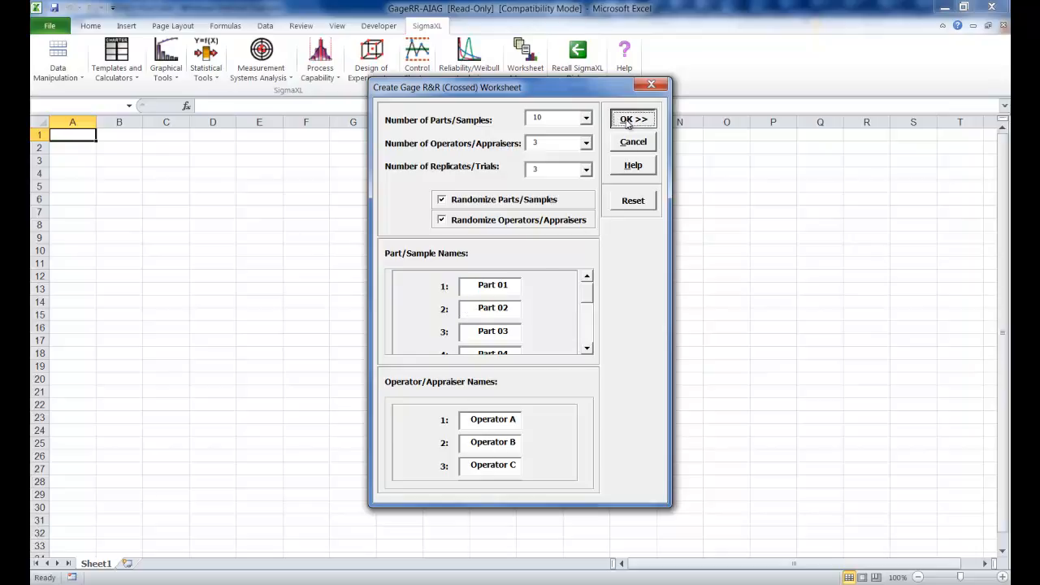
left_click(633, 121)
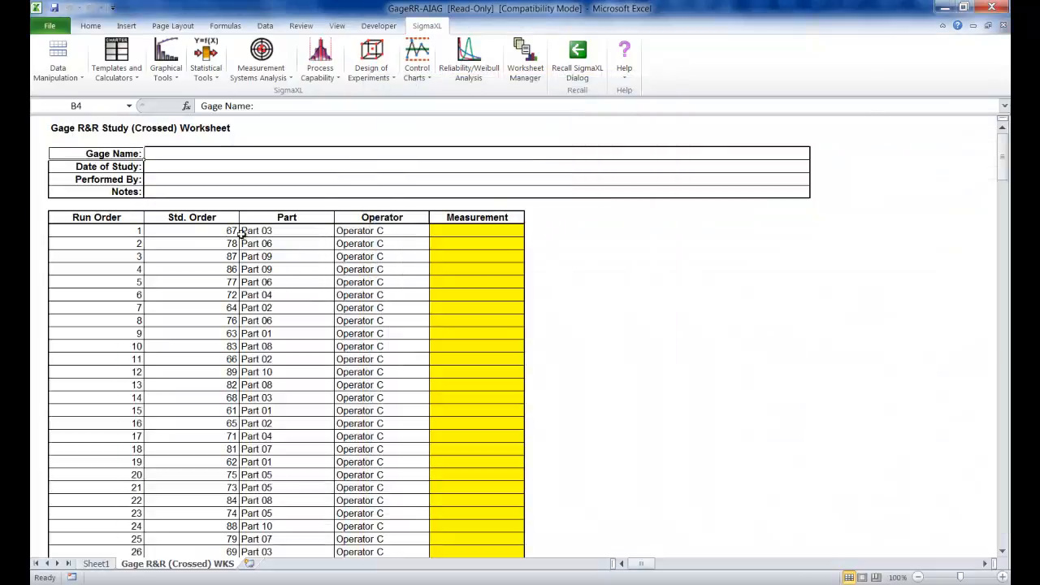
mouse_move(237, 307)
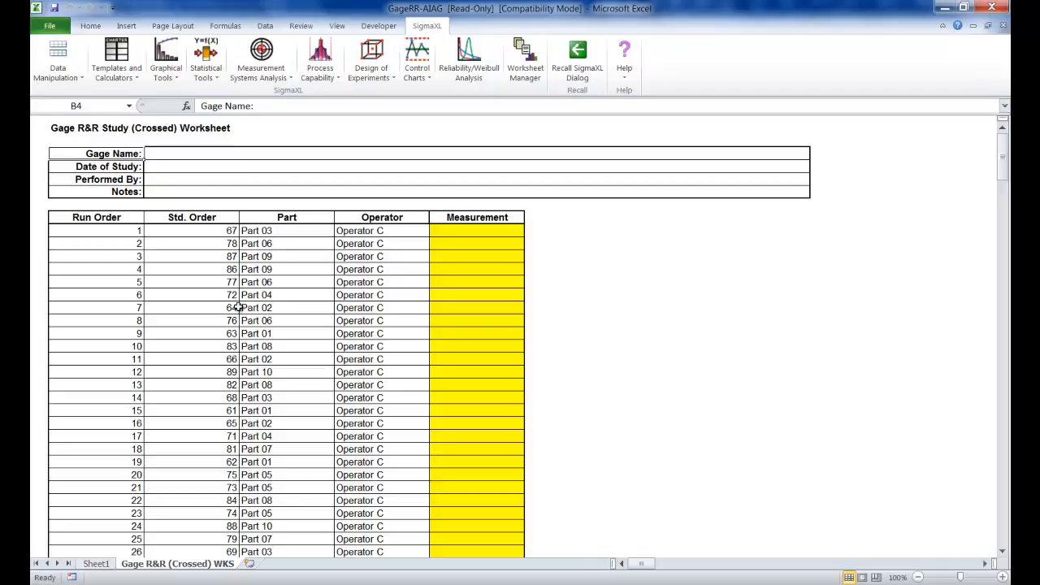
mouse_move(465, 264)
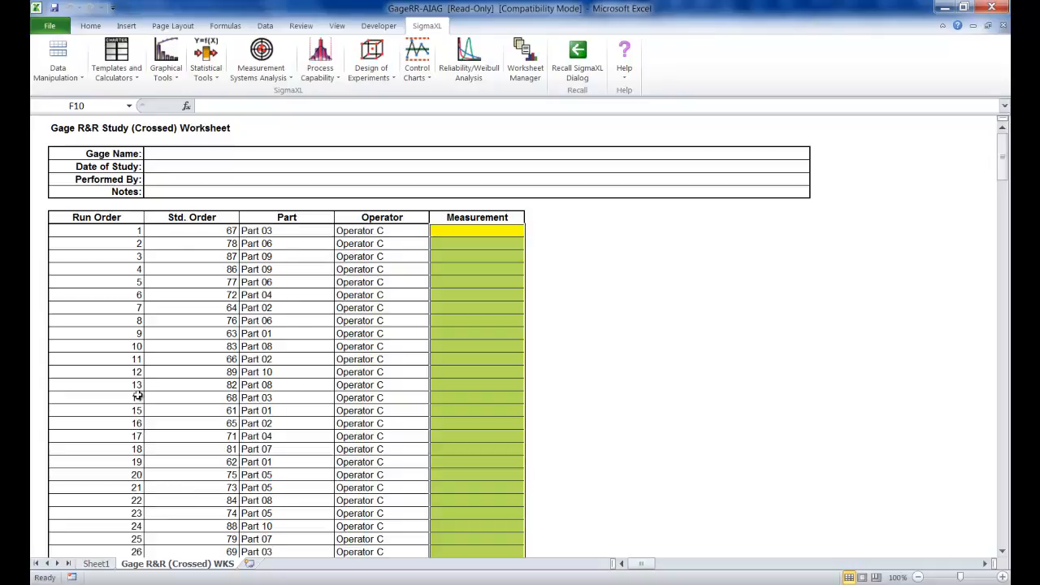
mouse_move(145, 385)
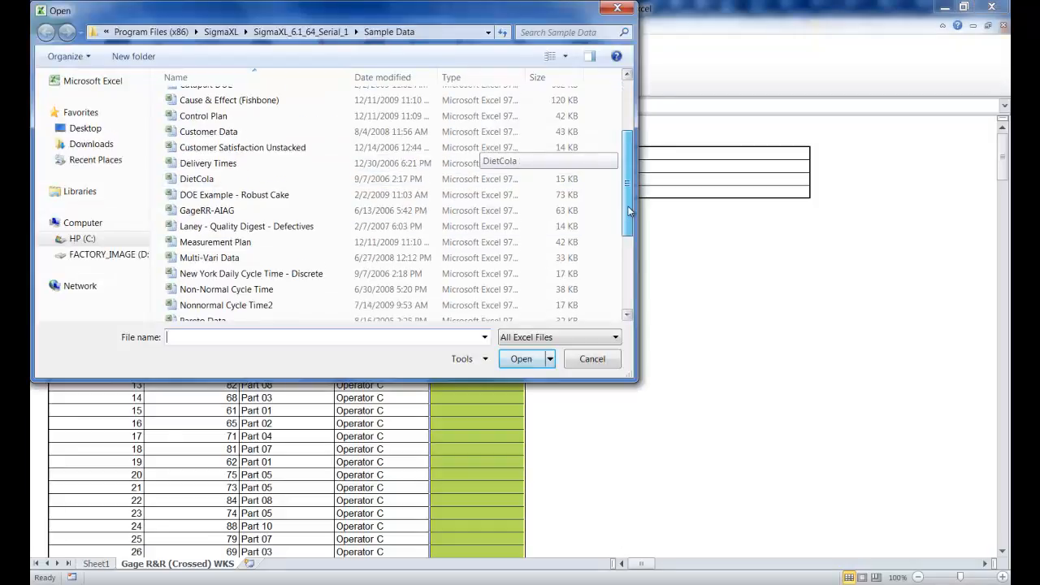
Step: Load the GageRR-AIAG workbook from the SigmaXL Sample Data folder
left_click(206, 195)
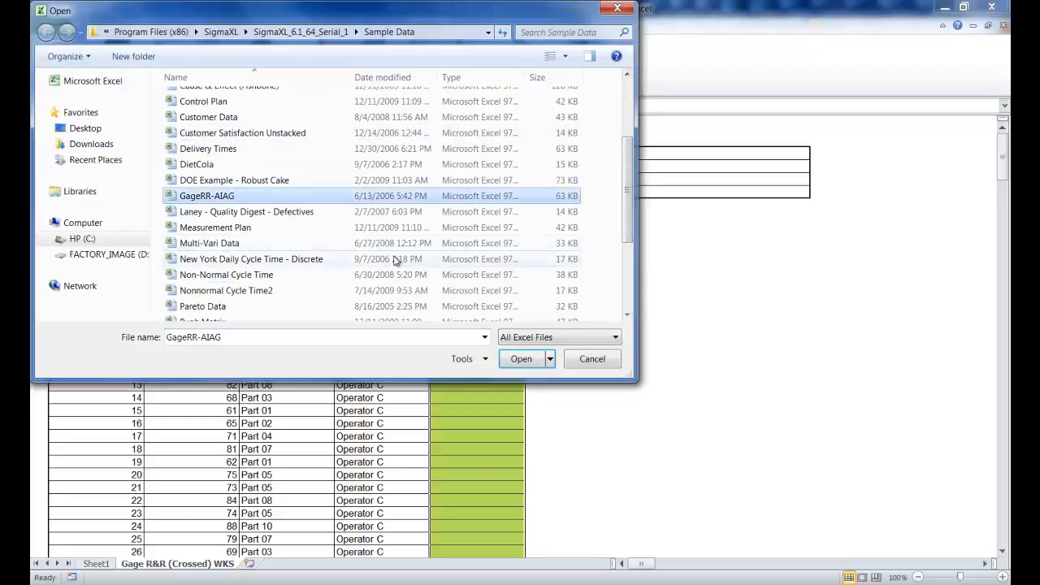
left_click(520, 360)
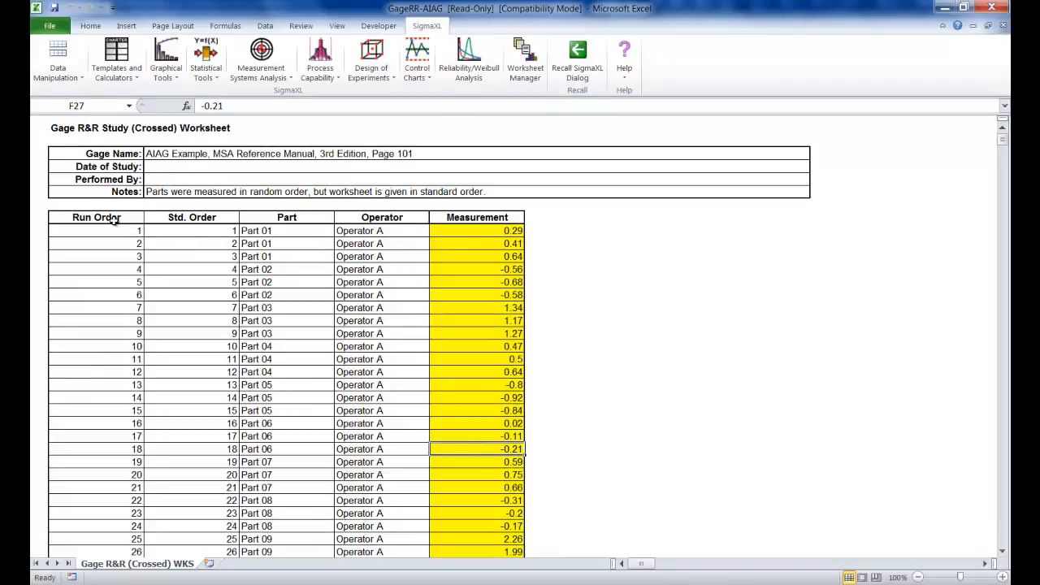
Step: Launch Analyze Gage R&R (Crossed) on the sample data starting at cell B9
left_click(260, 62)
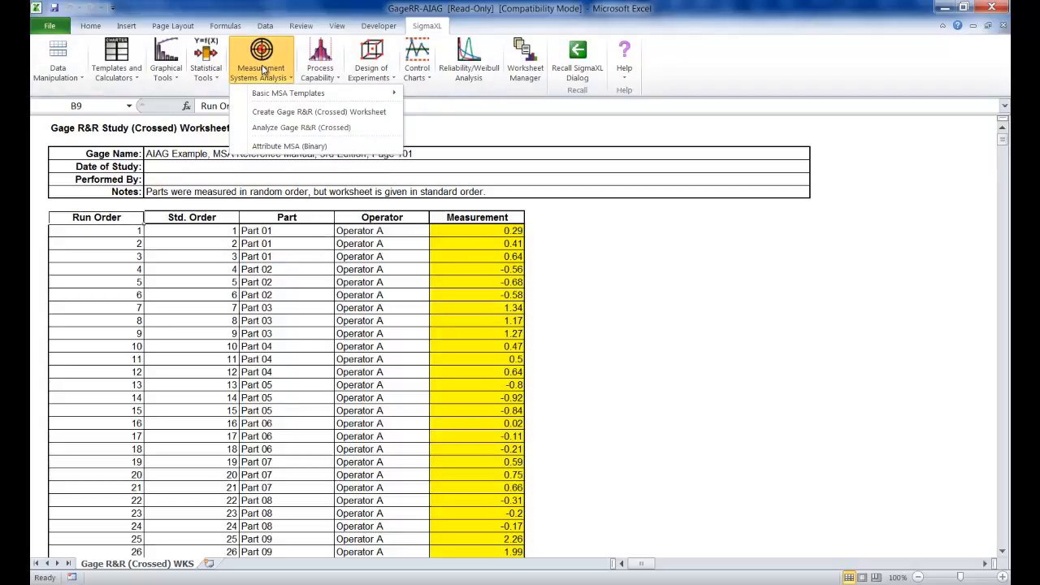
mouse_move(303, 127)
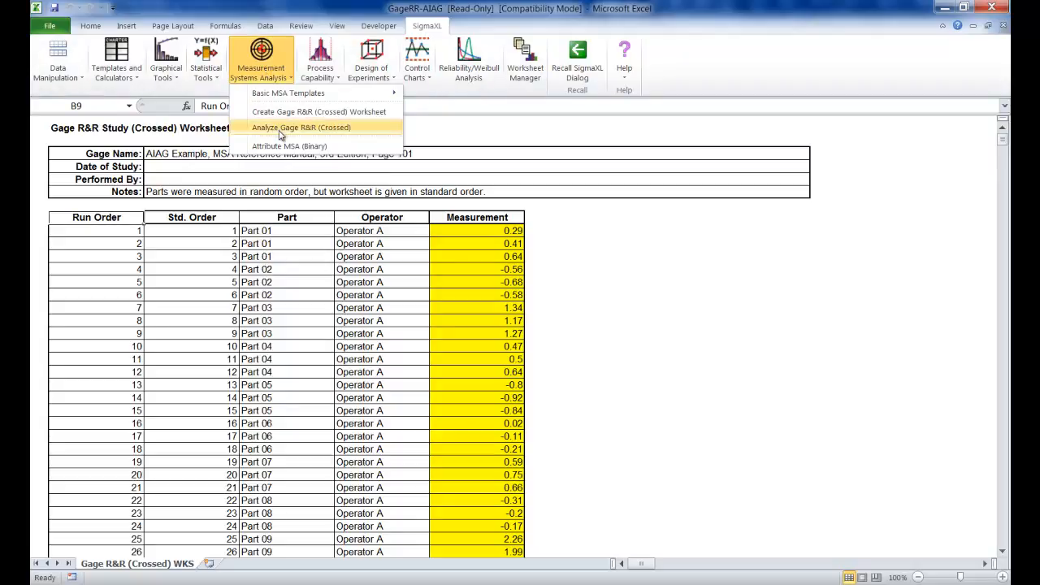
left_click(302, 127)
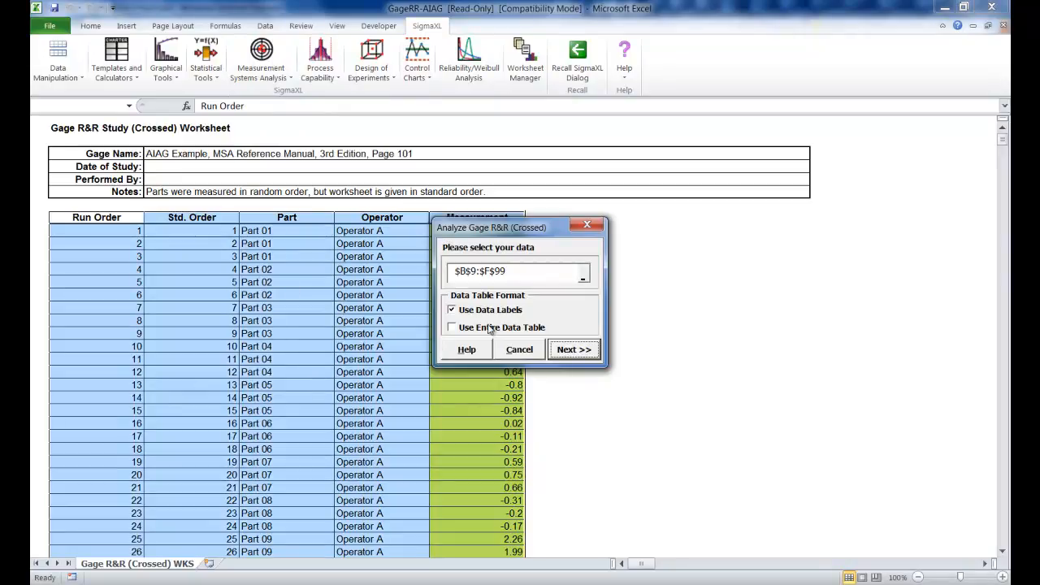
Step: Use the entire data table and assign the Part, Operator and Measurement columns
left_click(452, 327)
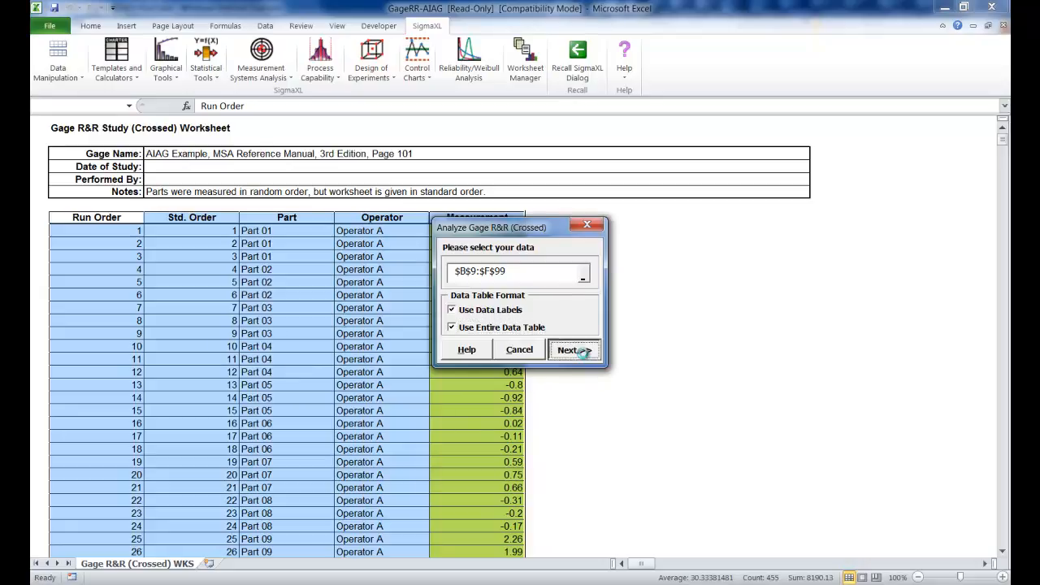
left_click(573, 350)
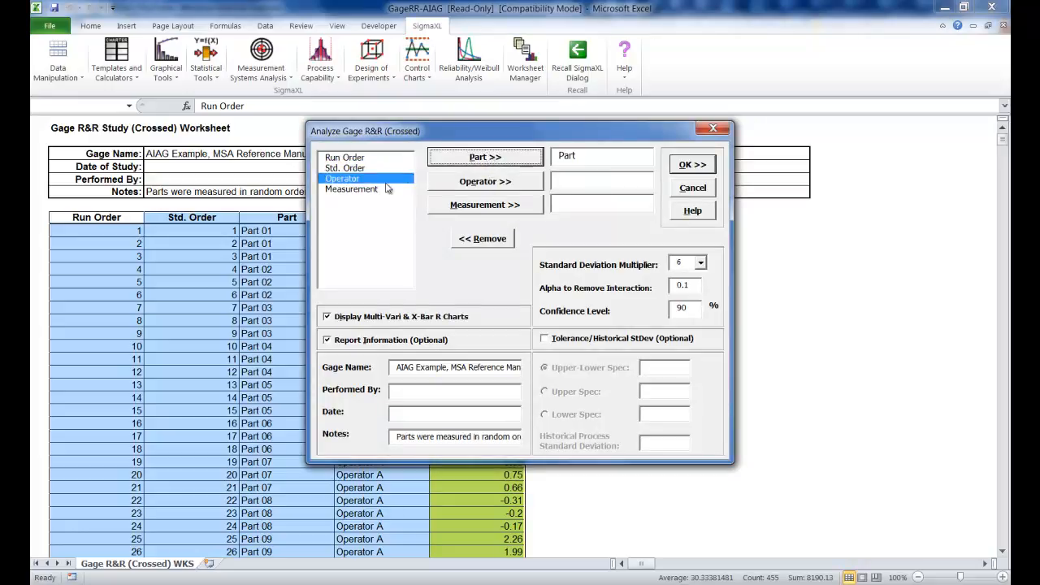
left_click(484, 182)
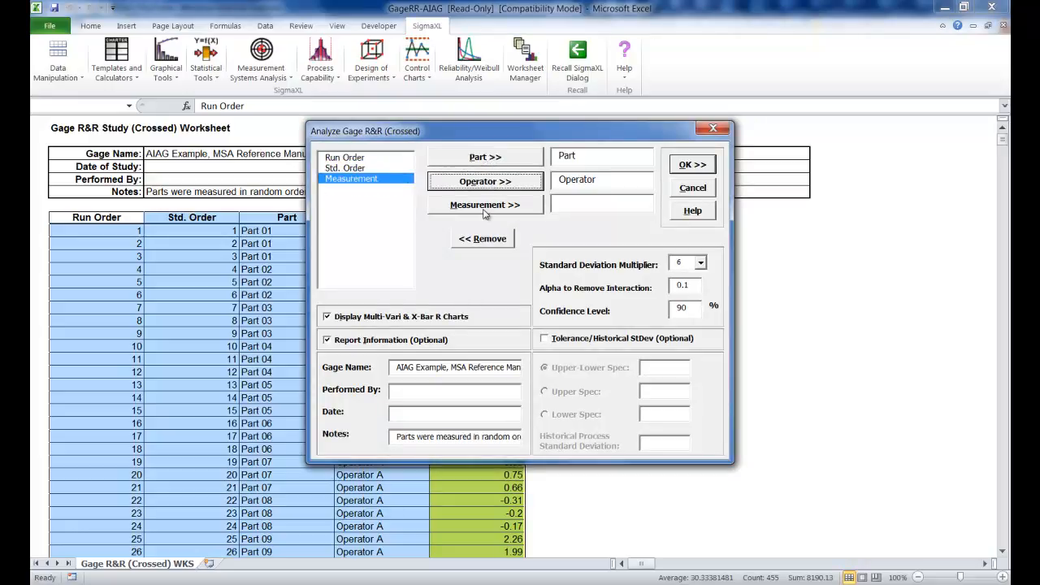
left_click(484, 205)
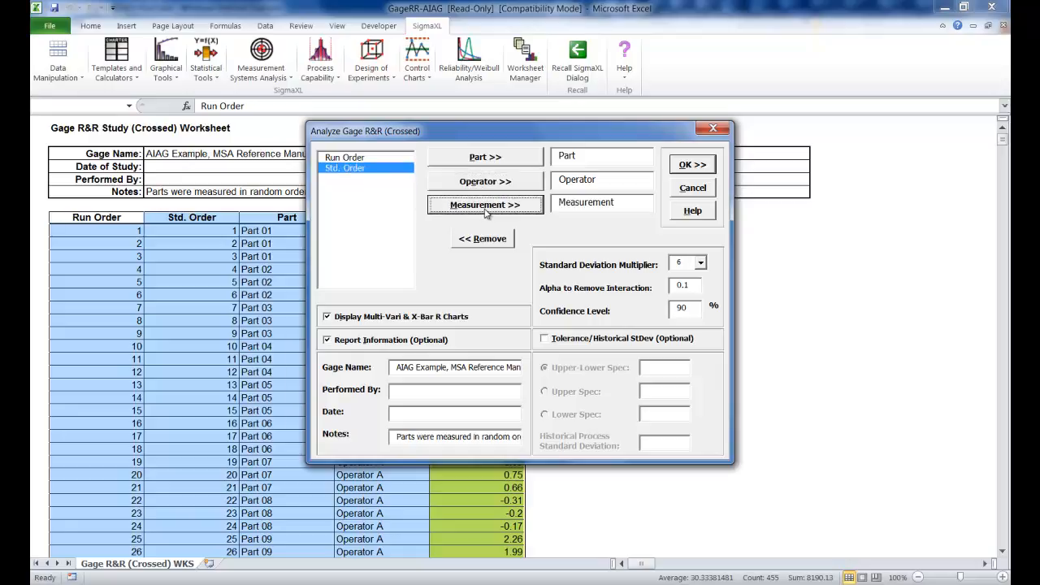
mouse_move(699, 263)
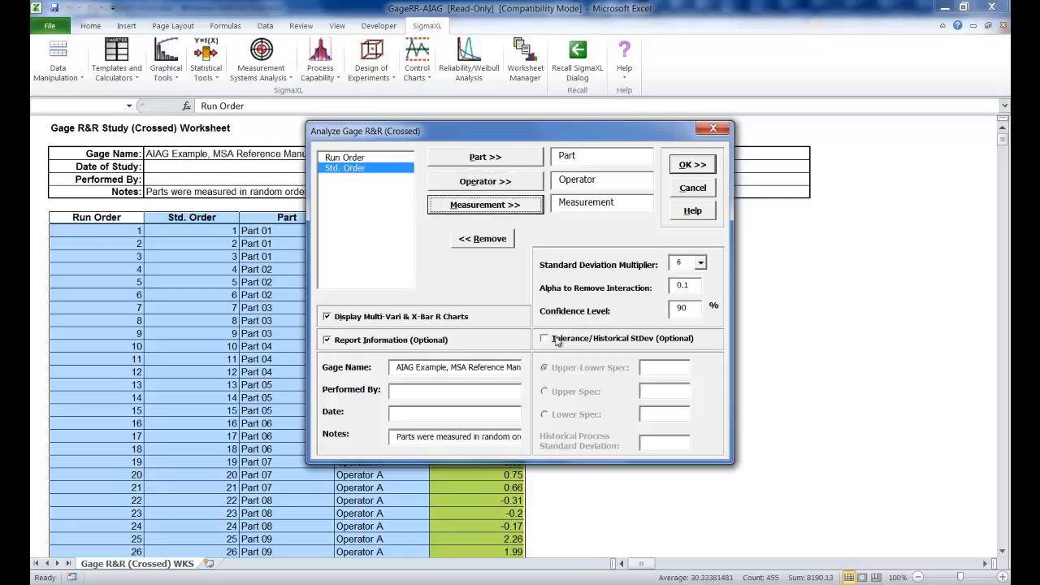
Step: Enable process tolerance with Upper-Lower Spec 8 and generate the Gage R&R report
left_click(545, 338)
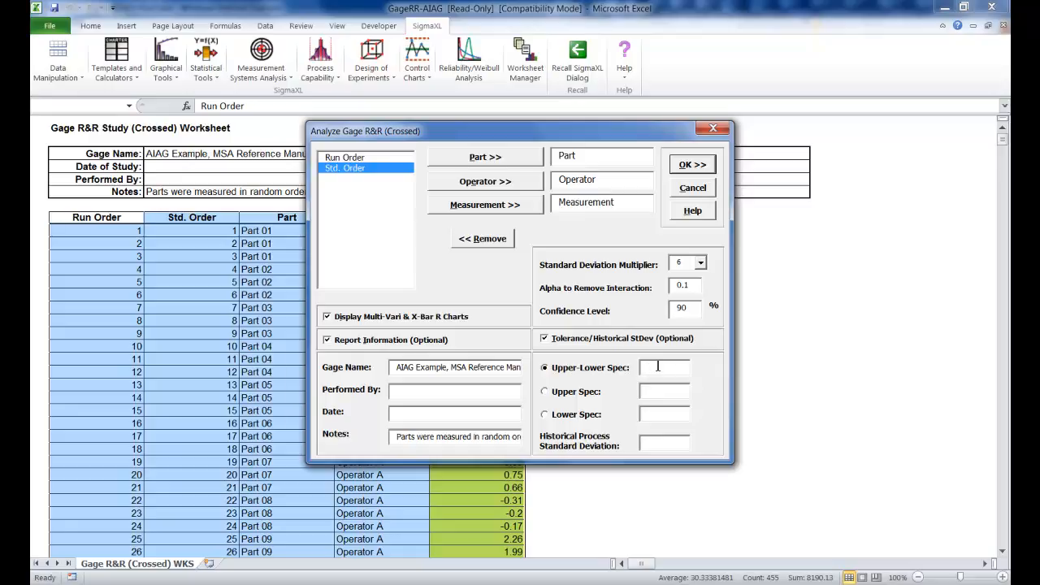
type("8")
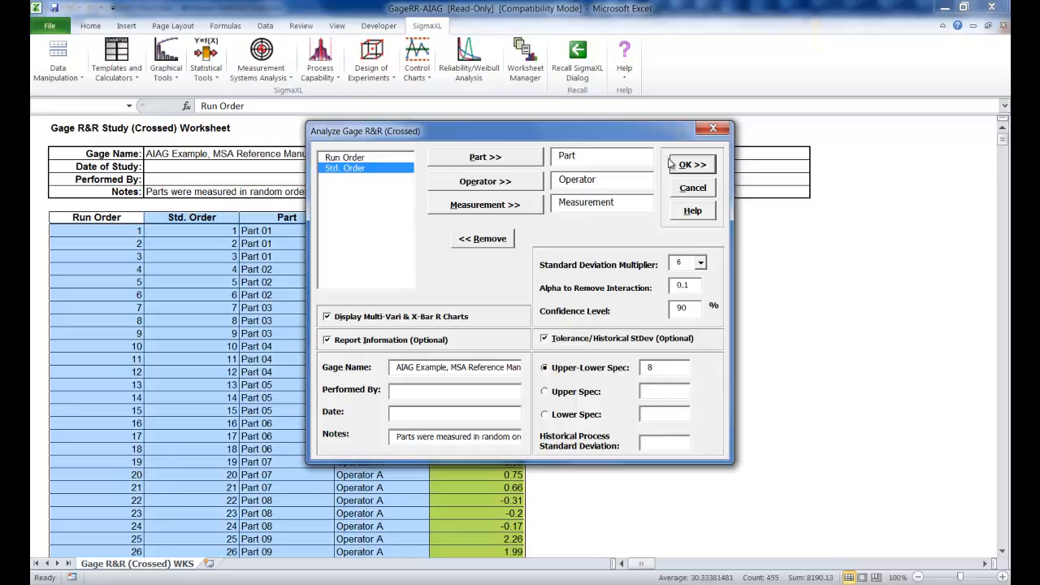
left_click(688, 164)
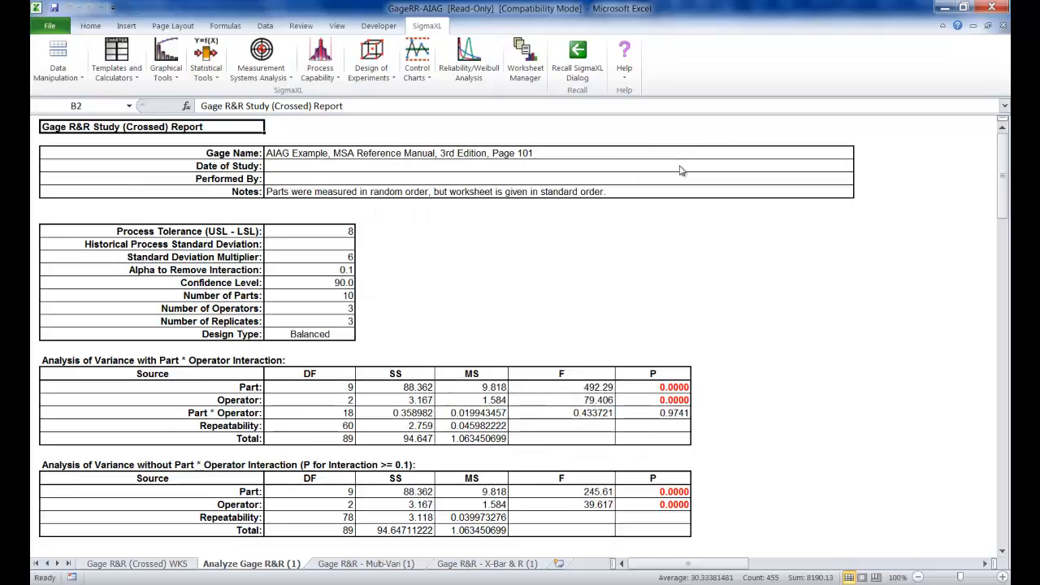
mouse_move(663, 242)
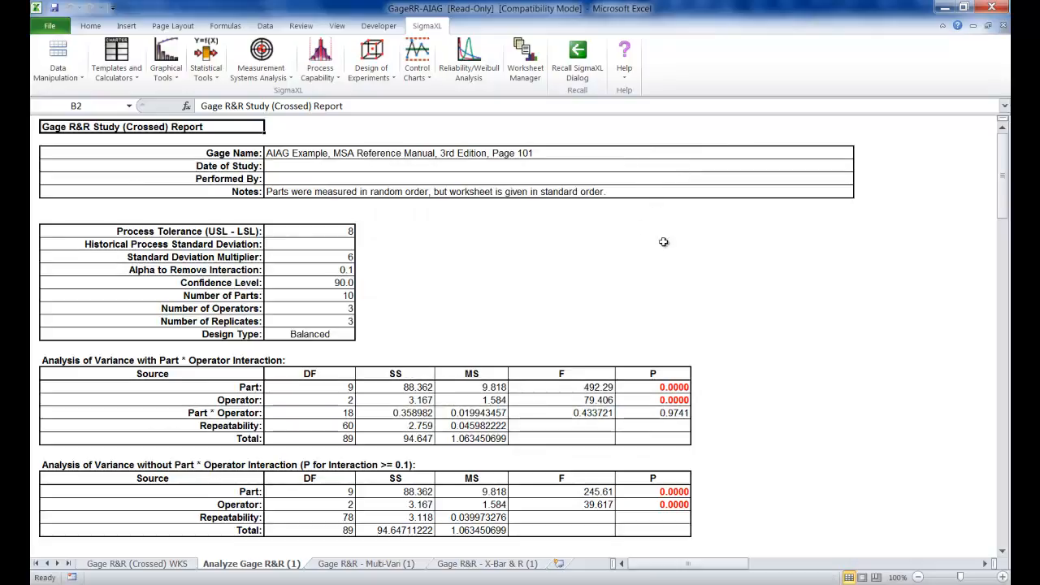
Step: Scroll through the %Total Variation metrics, then show the Gage R&R Multi-Vari sheet
scroll("down", 3)
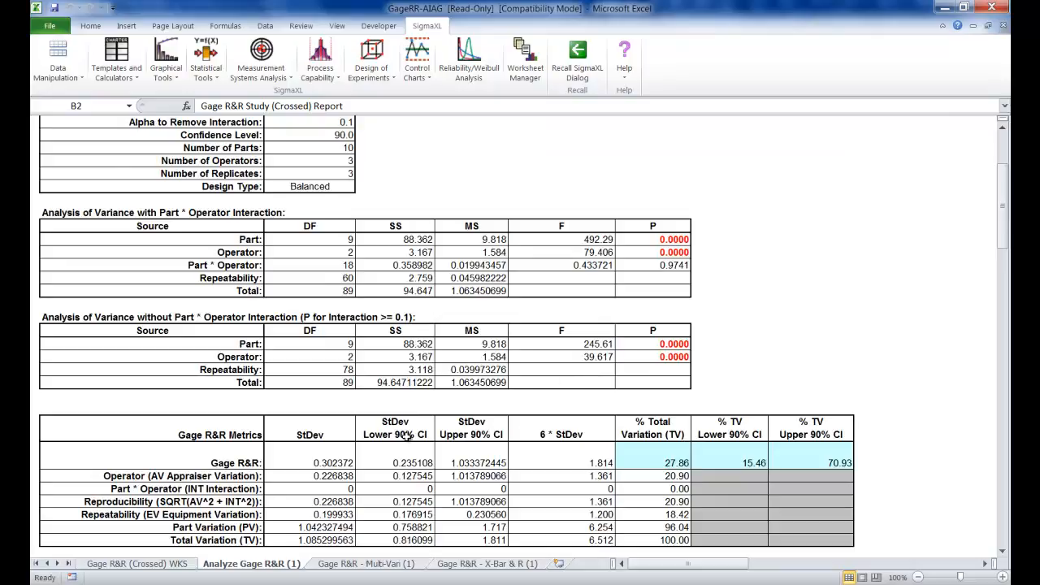
left_click(364, 562)
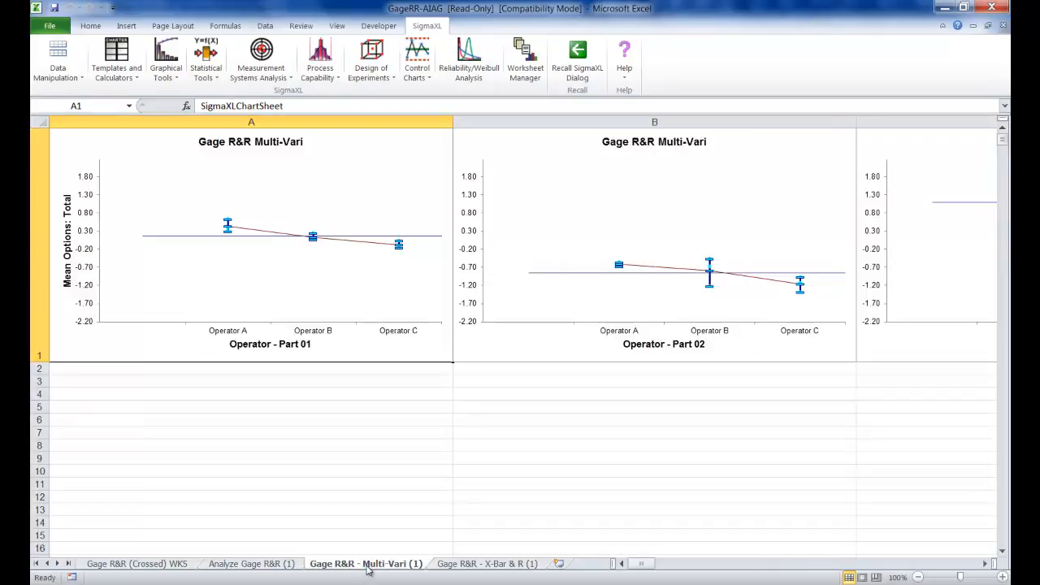
Step: Show the Gage R&R X-Bar & R sheet zoomed out so both charts fit
left_click(643, 273)
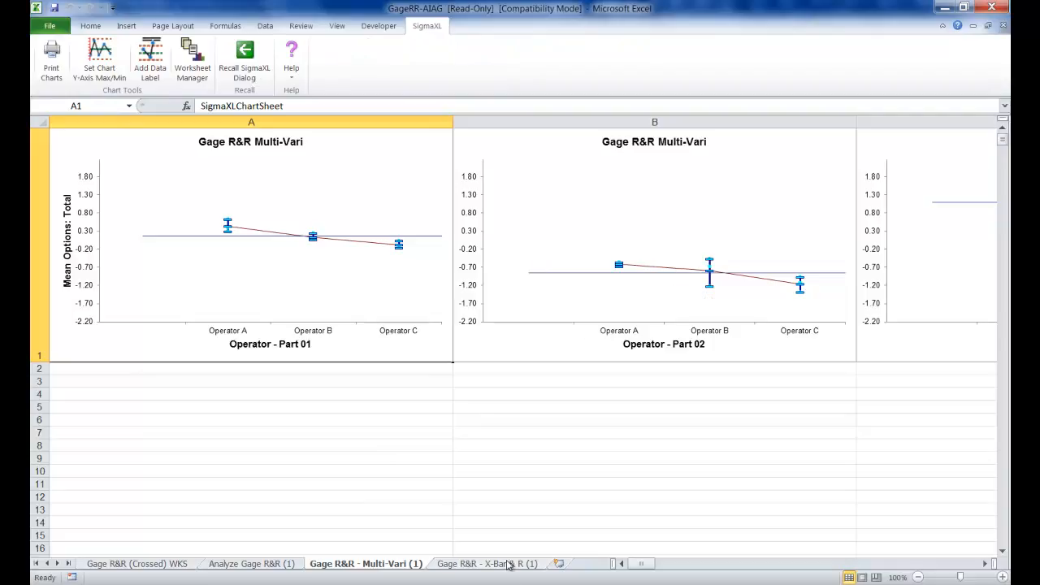
left_click(488, 562)
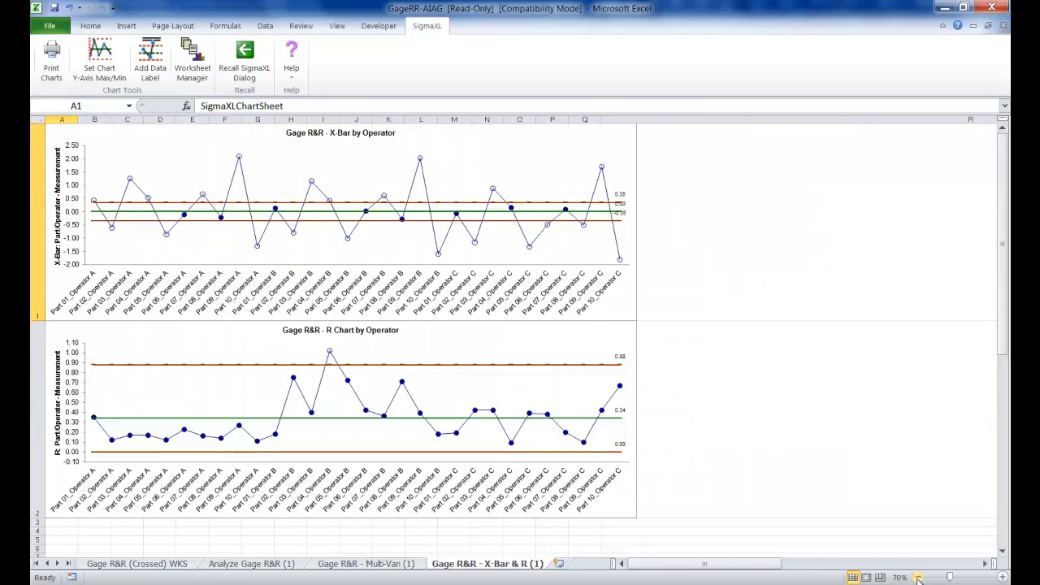
left_click(916, 577)
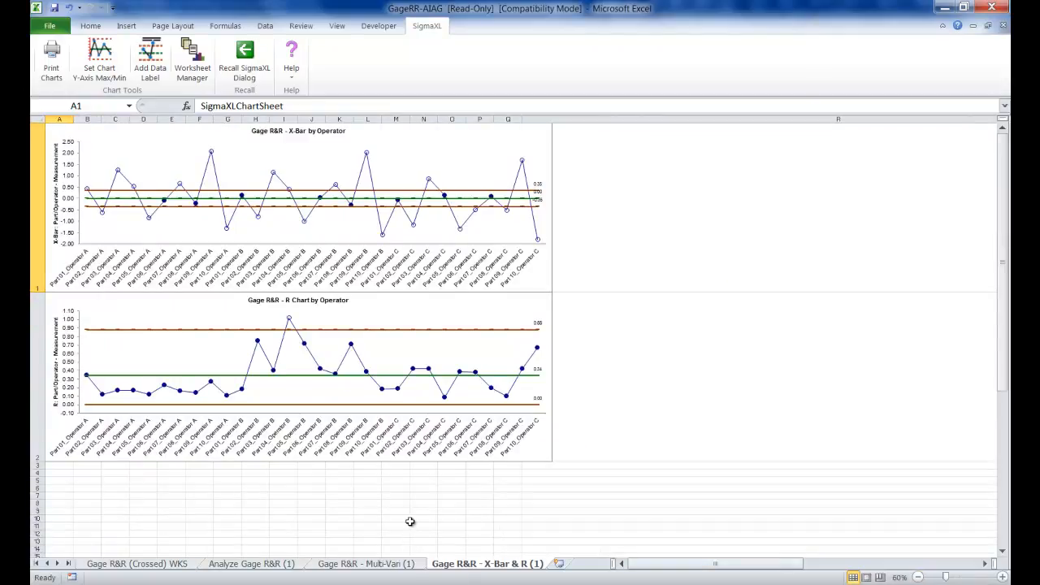
mouse_move(413, 510)
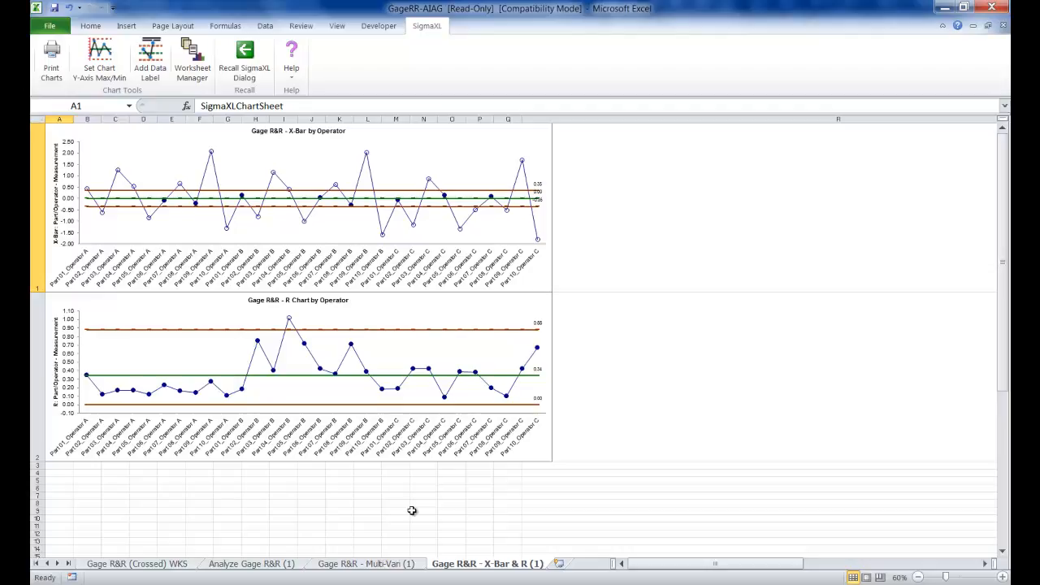